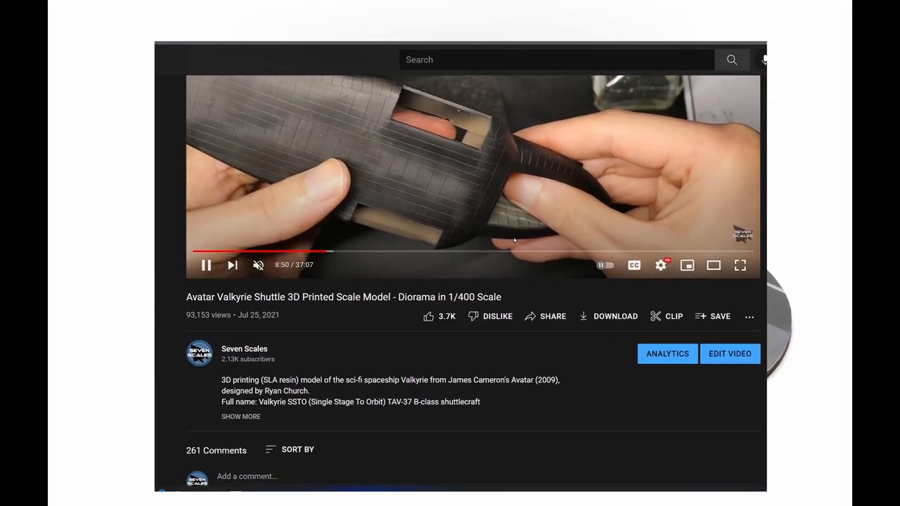
# Browse to My Shop and load the Private: Milano Spaceship product page, scrolling through it
pyautogui.scroll(-3)
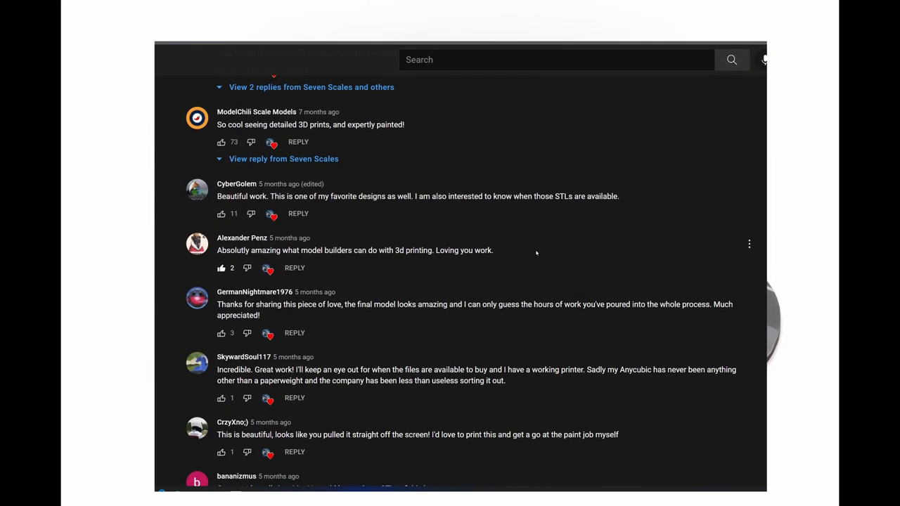
pyautogui.scroll(-3)
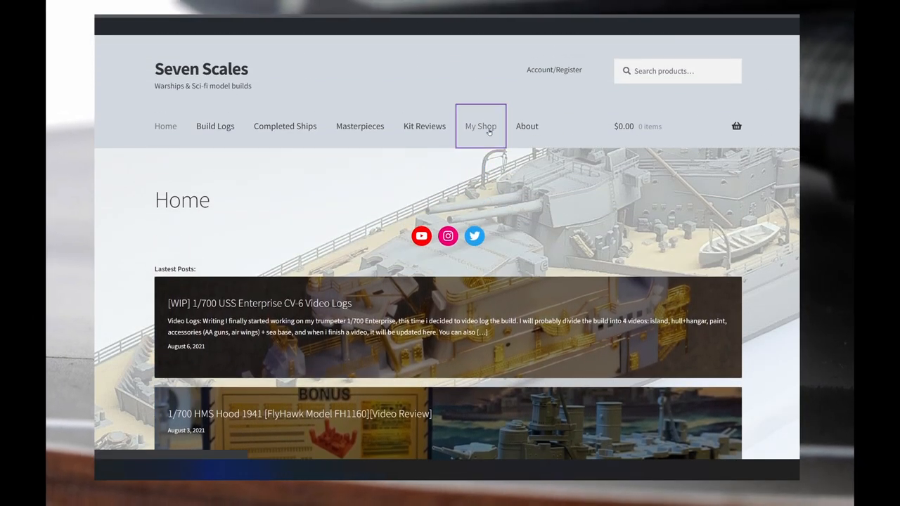
pyautogui.click(481, 127)
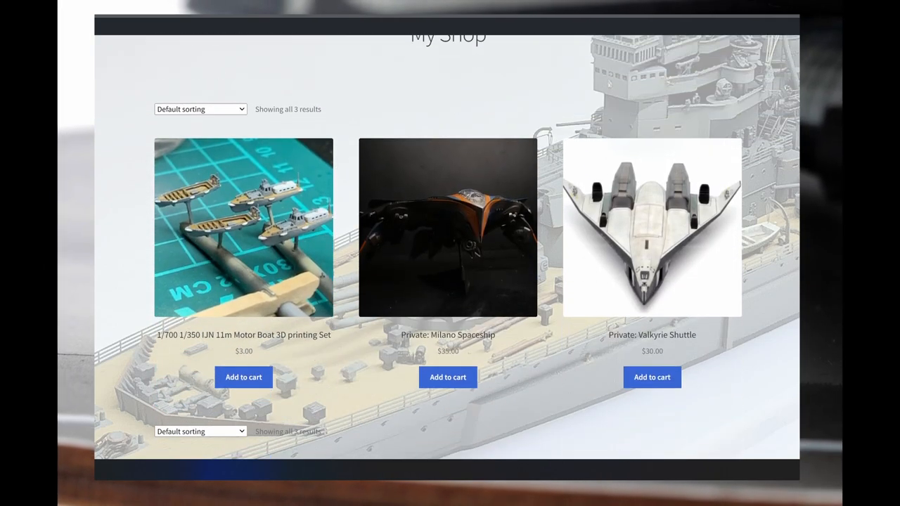
pyautogui.click(447, 227)
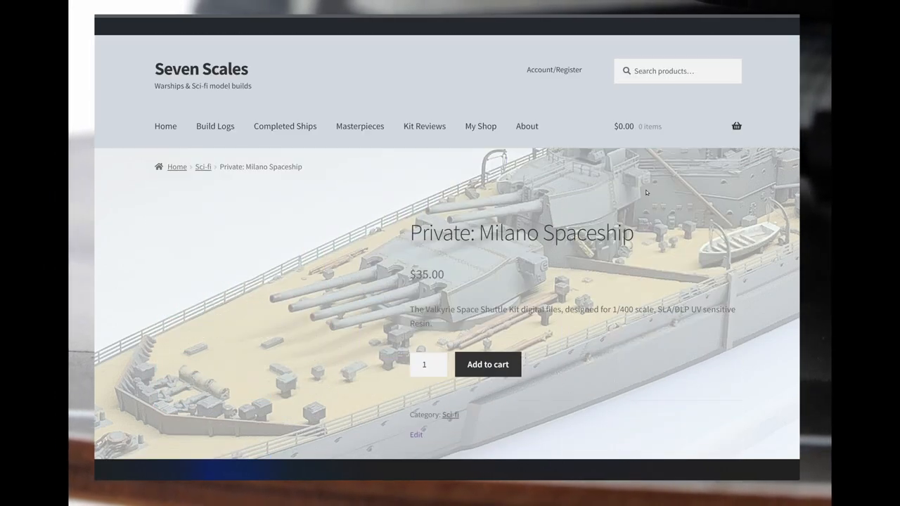
pyautogui.scroll(-3)
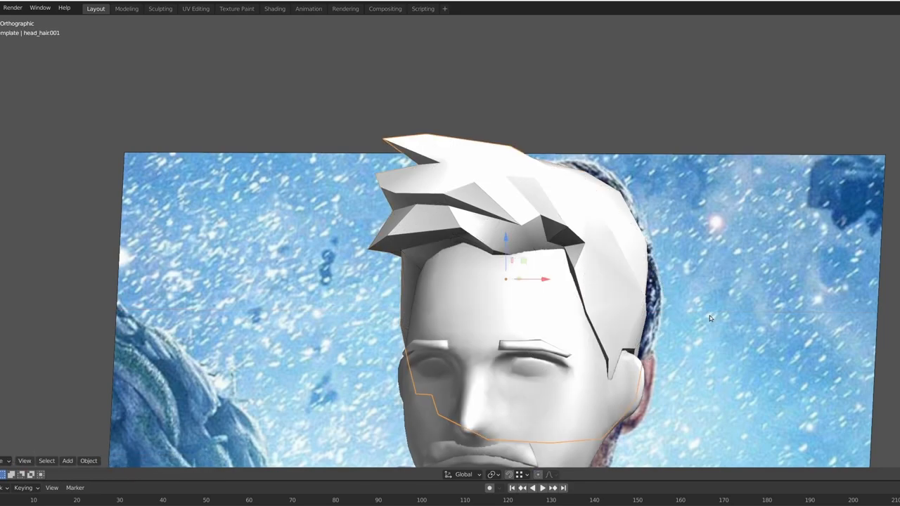
# Toggle the Rocket head object into Edit Mode to align its vertices with the reference photo
pyautogui.press('Tab')
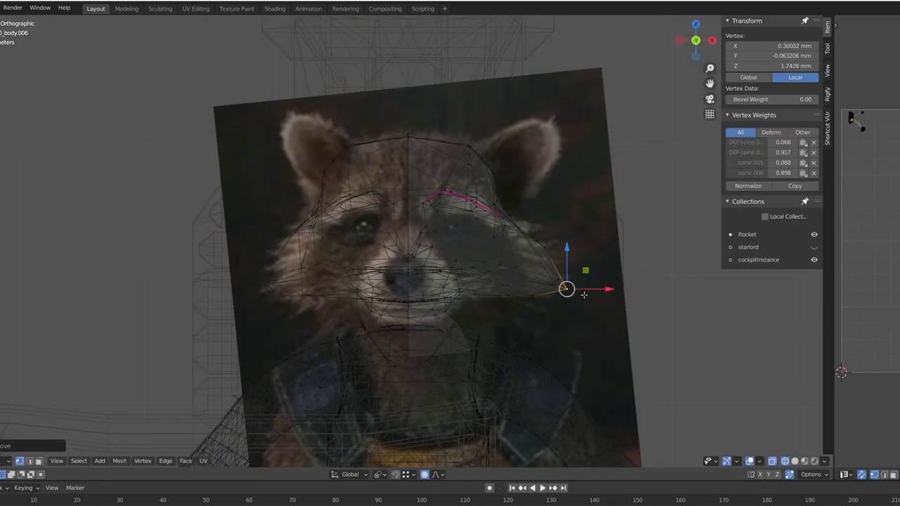
# Move the eyelid vertices with Proportional Editing so they follow the Groot reference image
pyautogui.moveTo(565, 289); pyautogui.dragTo(517, 204)
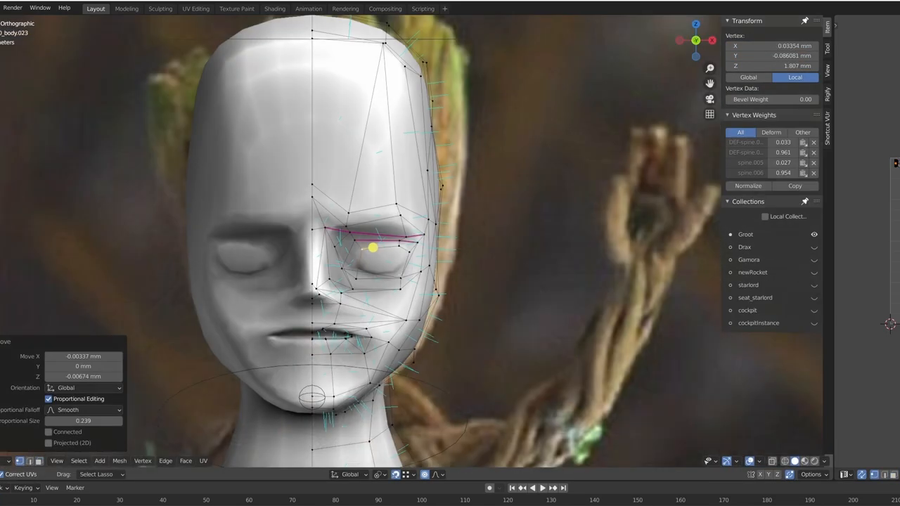
pyautogui.moveTo(372, 248); pyautogui.dragTo(354, 279)
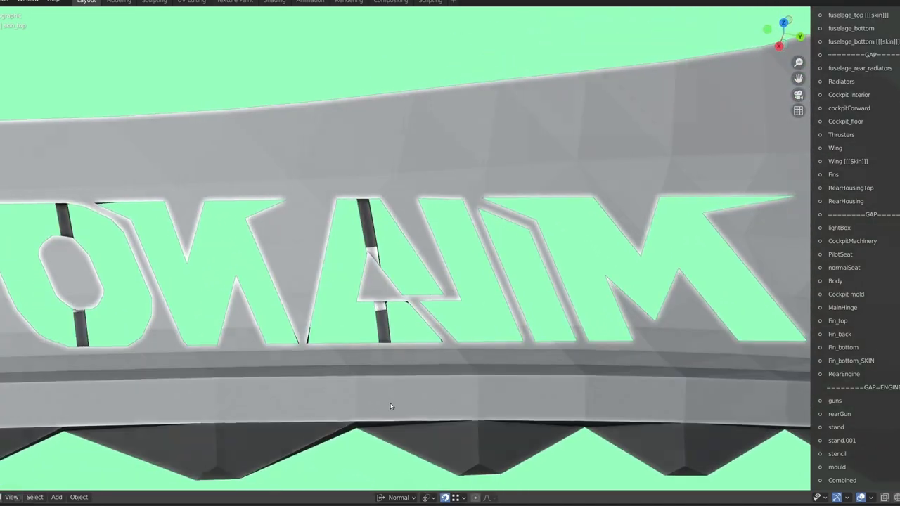
pyautogui.moveTo(390, 405); pyautogui.dragTo(281, 180)
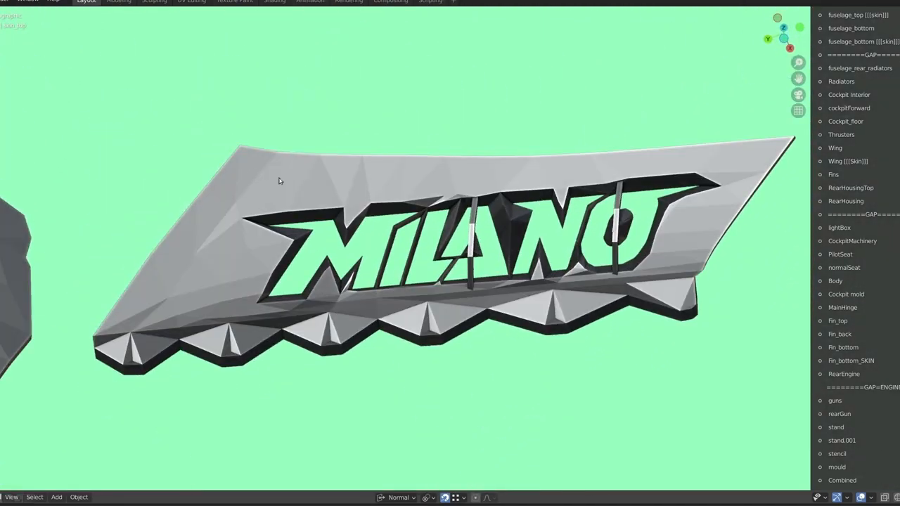